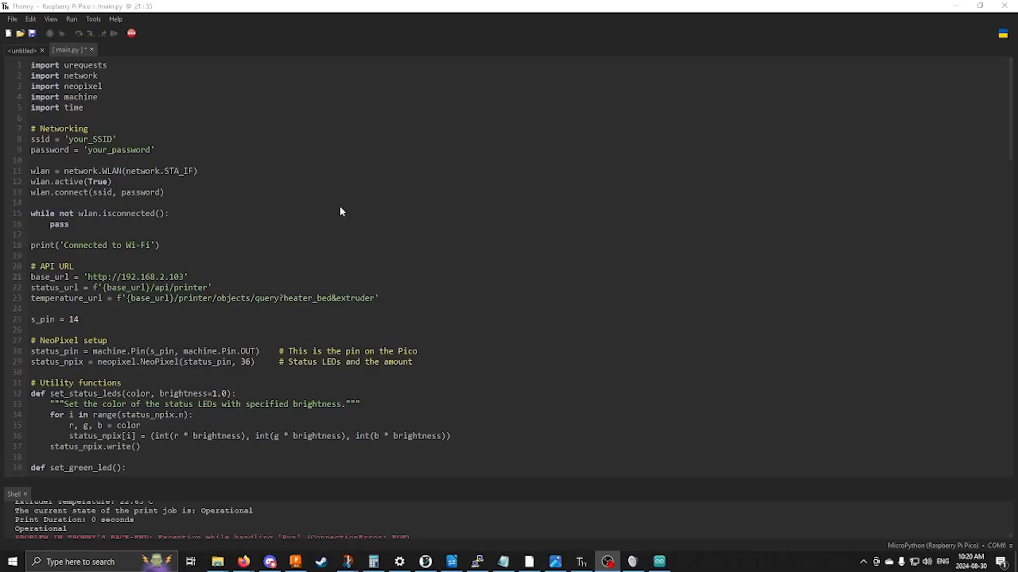
{"action": "mouse_move", "coordinate": [149, 171]}
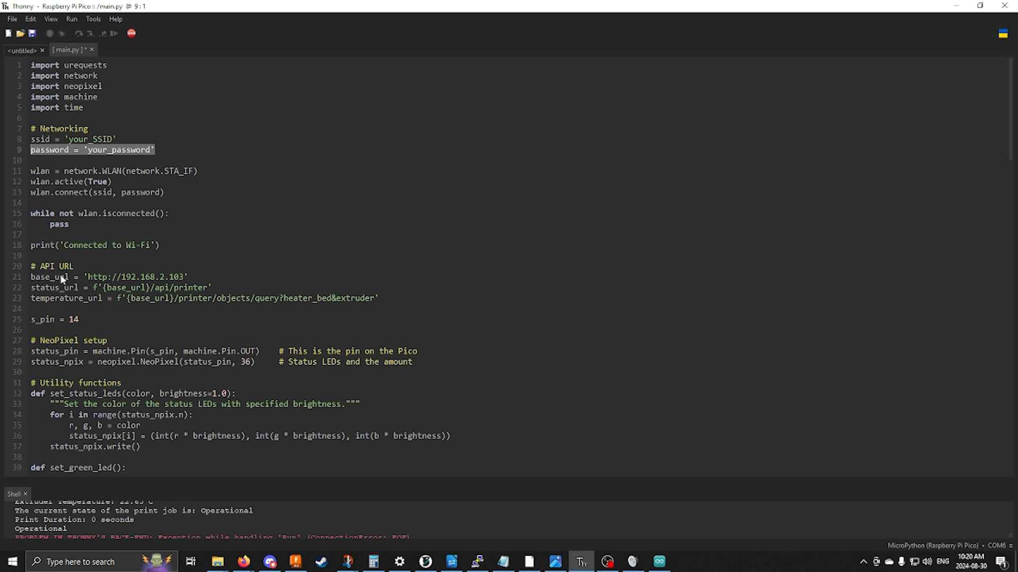
{"action": "left_click", "coordinate": [176, 281]}
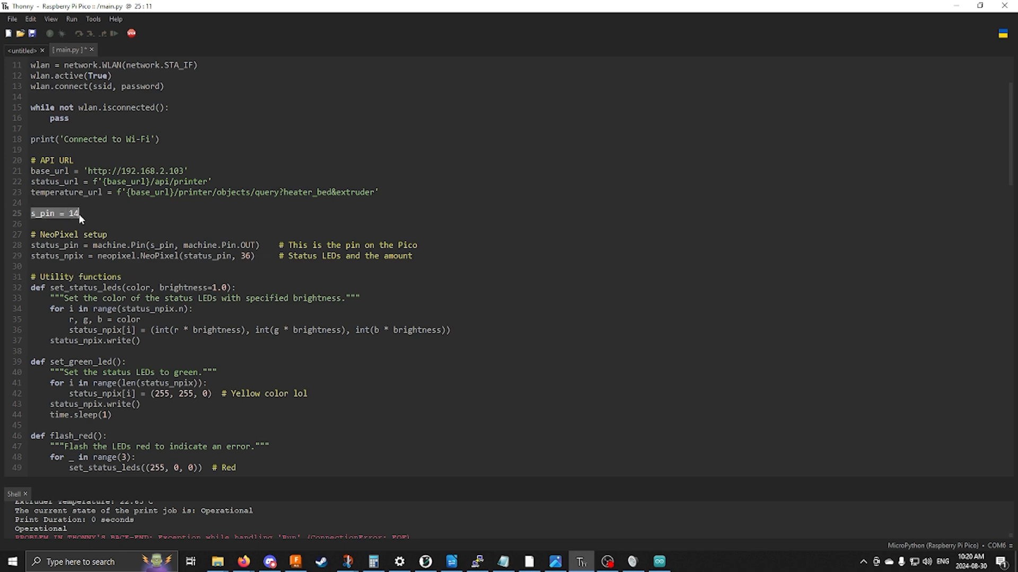
{"action": "scroll", "scroll_direction": "down", "scroll_amount": 3}
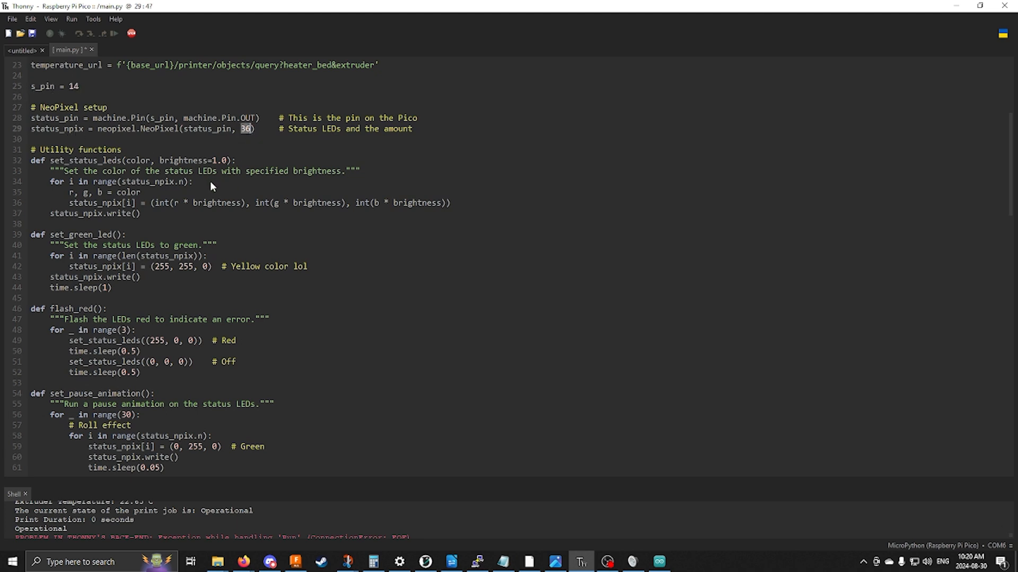
{"action": "mouse_move", "coordinate": [39, 250]}
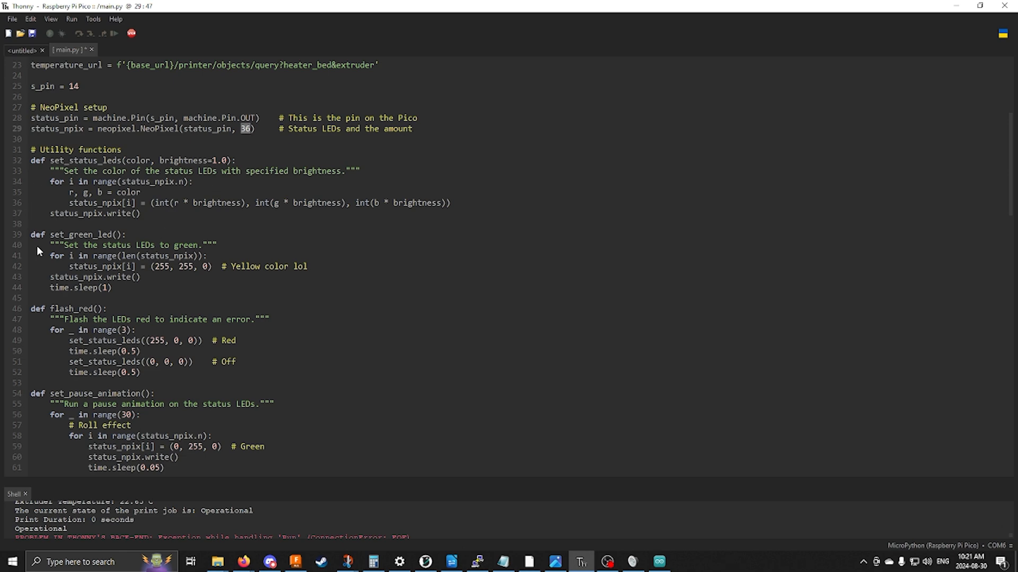
{"action": "scroll", "scroll_direction": "down", "scroll_amount": 3}
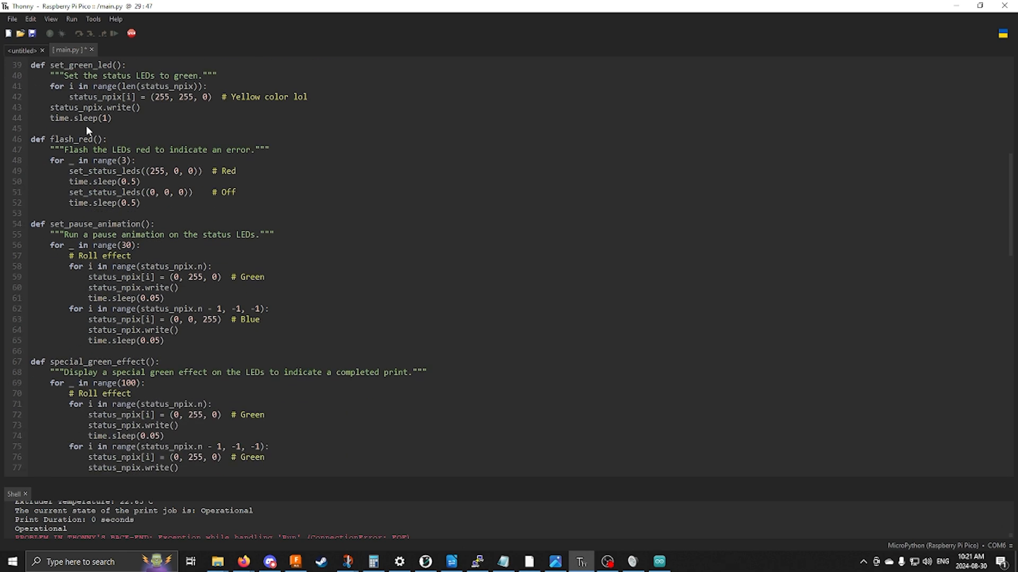
{"action": "scroll", "scroll_direction": "down", "scroll_amount": 3}
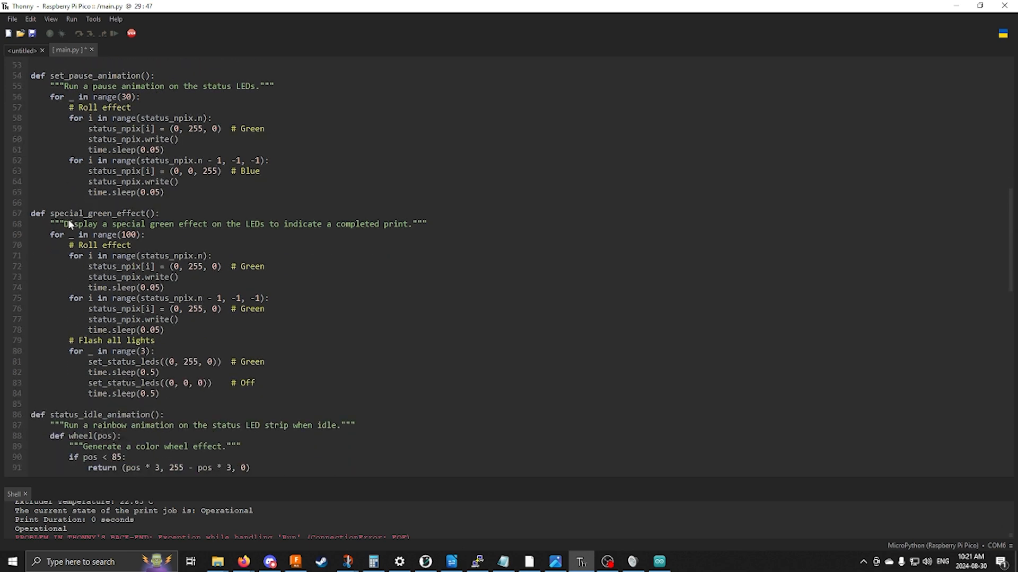
{"action": "scroll", "scroll_direction": "down", "scroll_amount": 3}
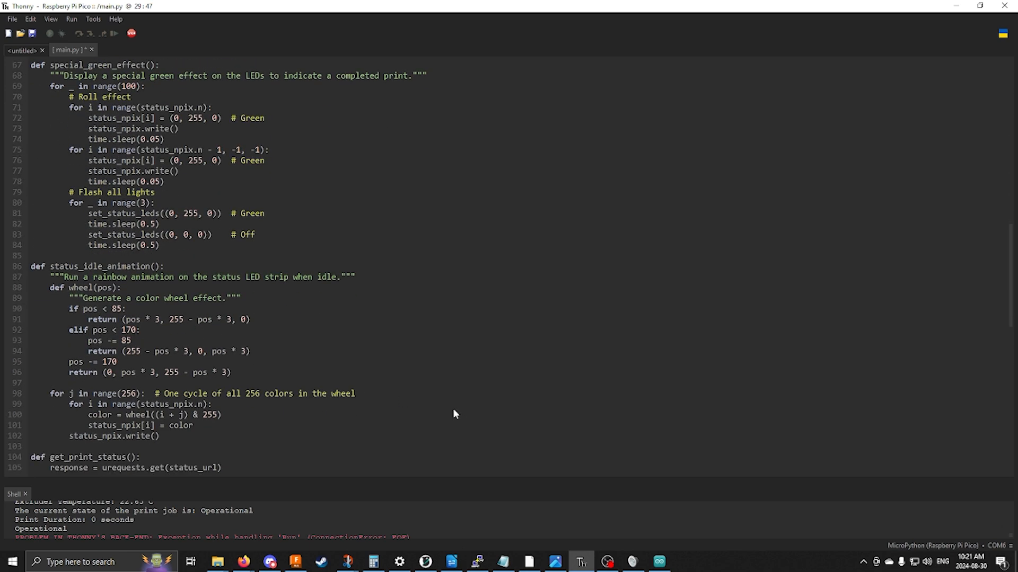
{"action": "scroll", "scroll_direction": "down", "scroll_amount": 3}
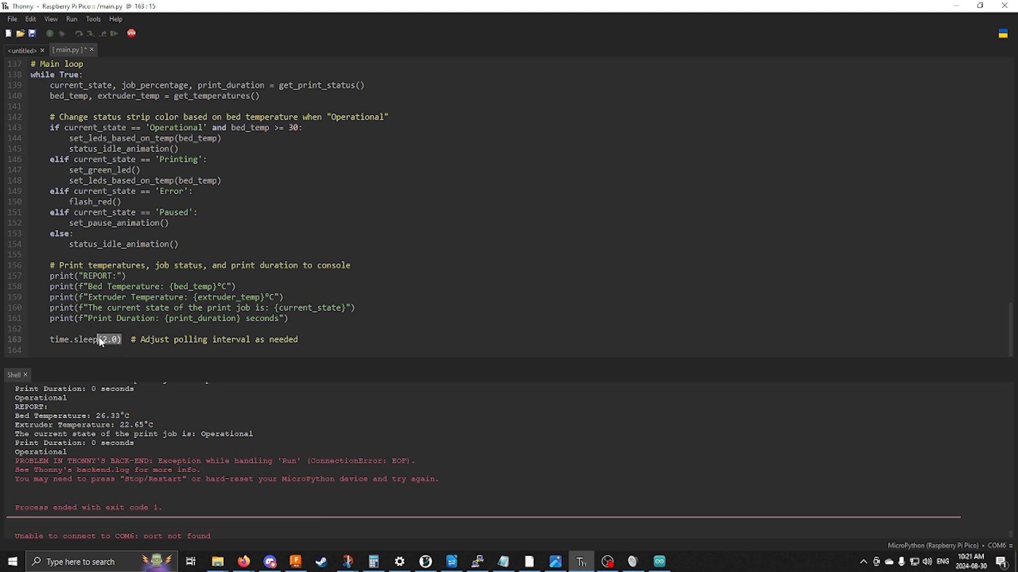
{"action": "mouse_move", "coordinate": [171, 237]}
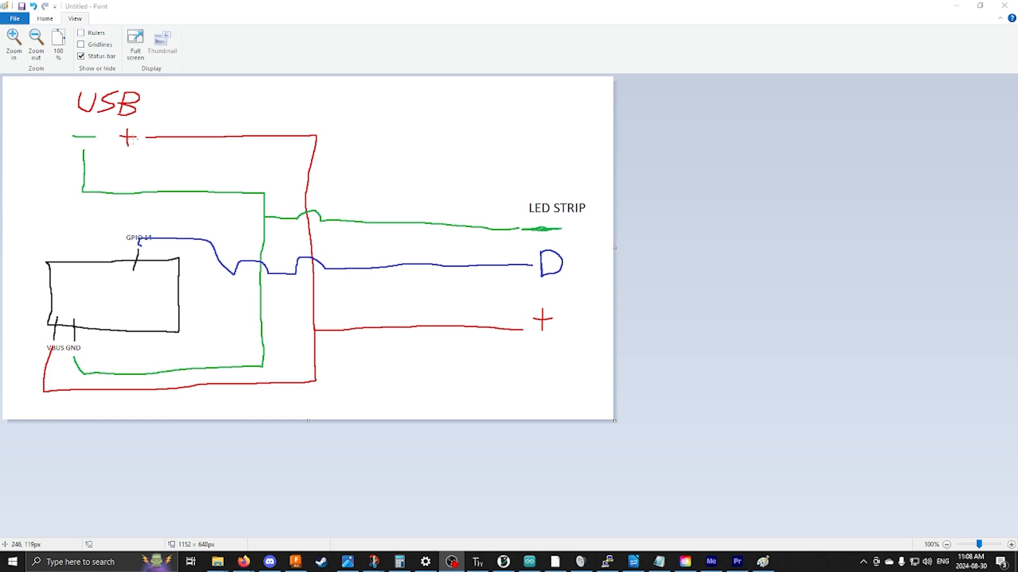
{"action": "mouse_move", "coordinate": [147, 144]}
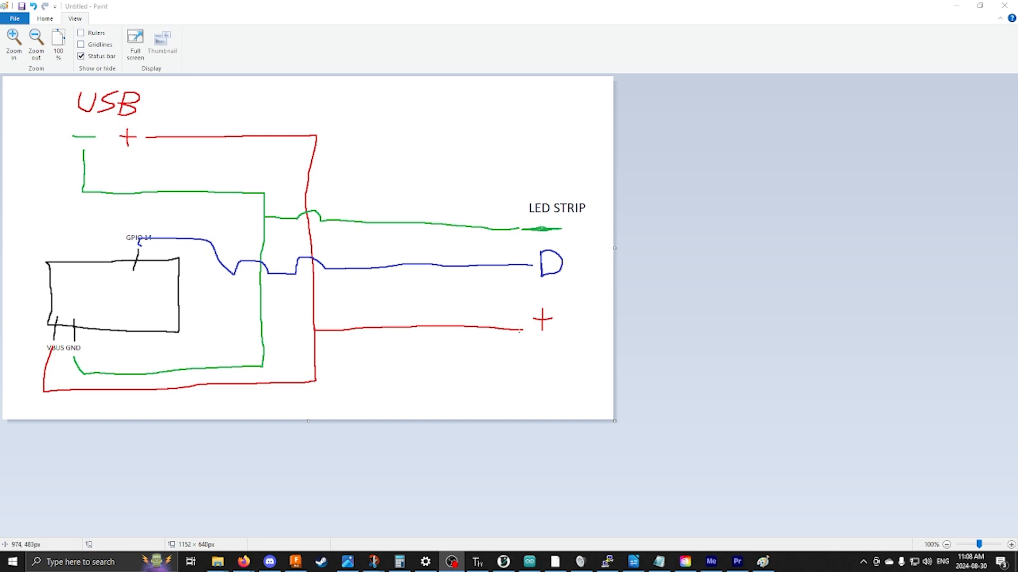
{"action": "mouse_move", "coordinate": [38, 358]}
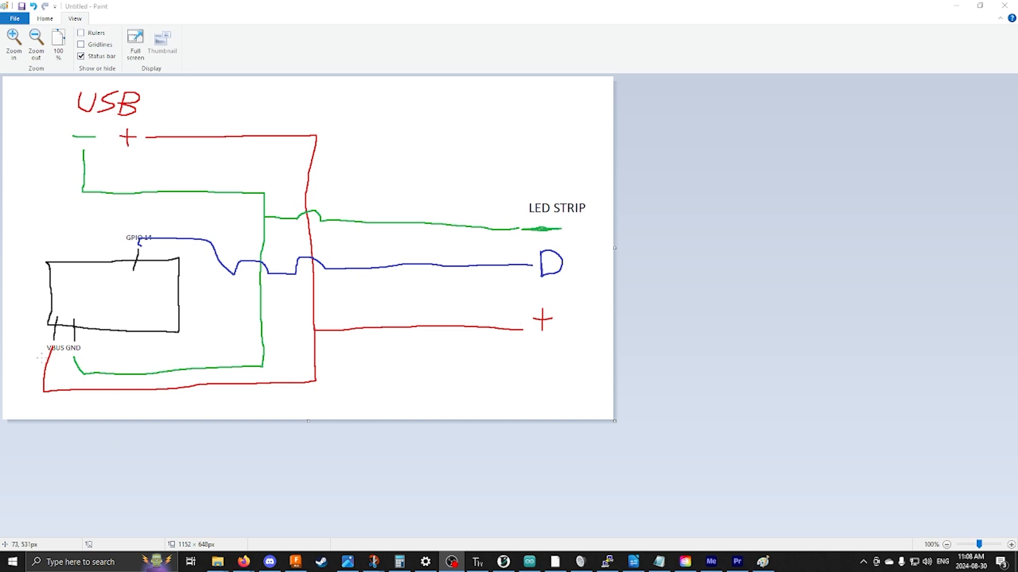
{"action": "mouse_move", "coordinate": [272, 171]}
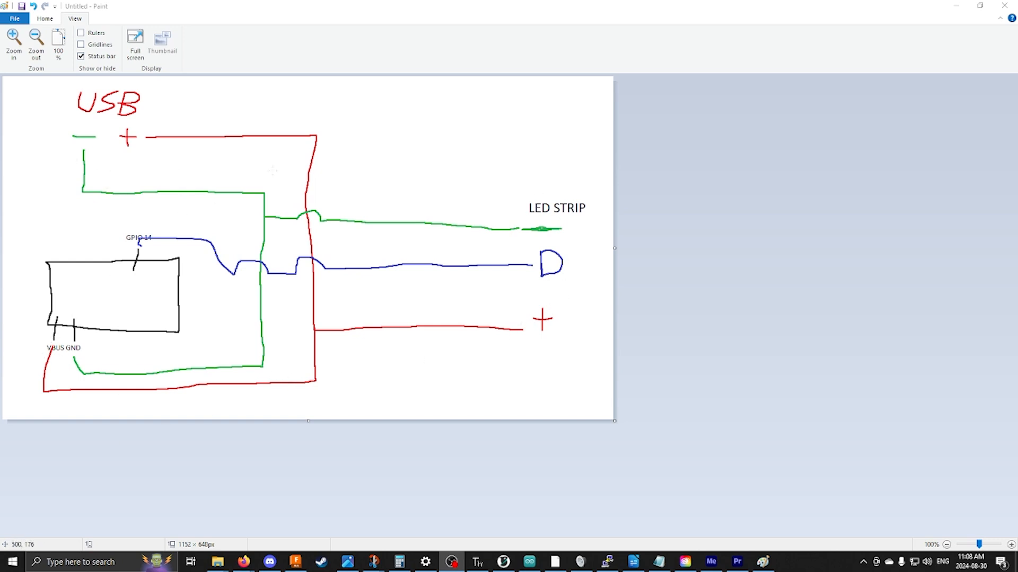
{"action": "mouse_move", "coordinate": [287, 290]}
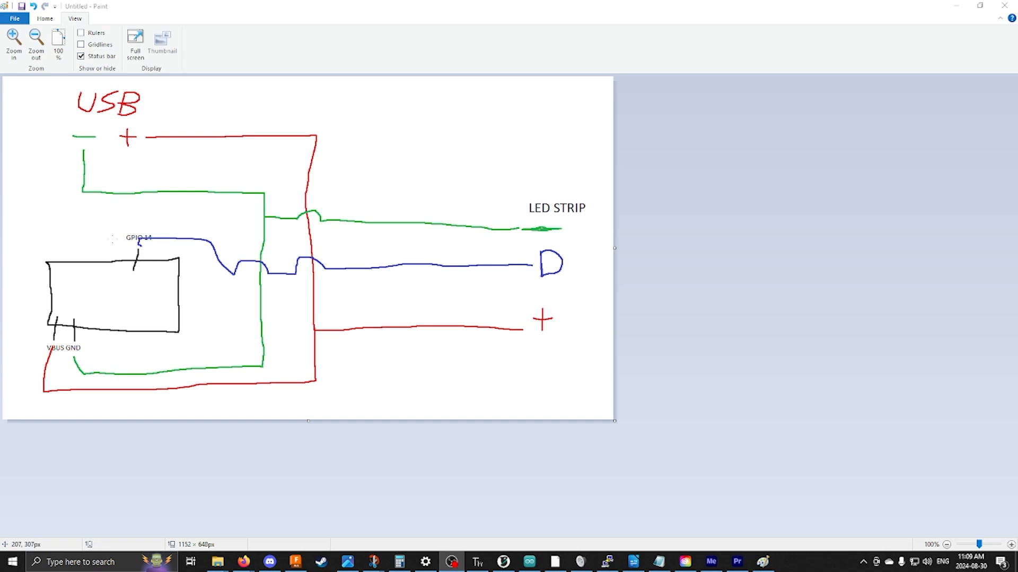
{"action": "mouse_move", "coordinate": [504, 394]}
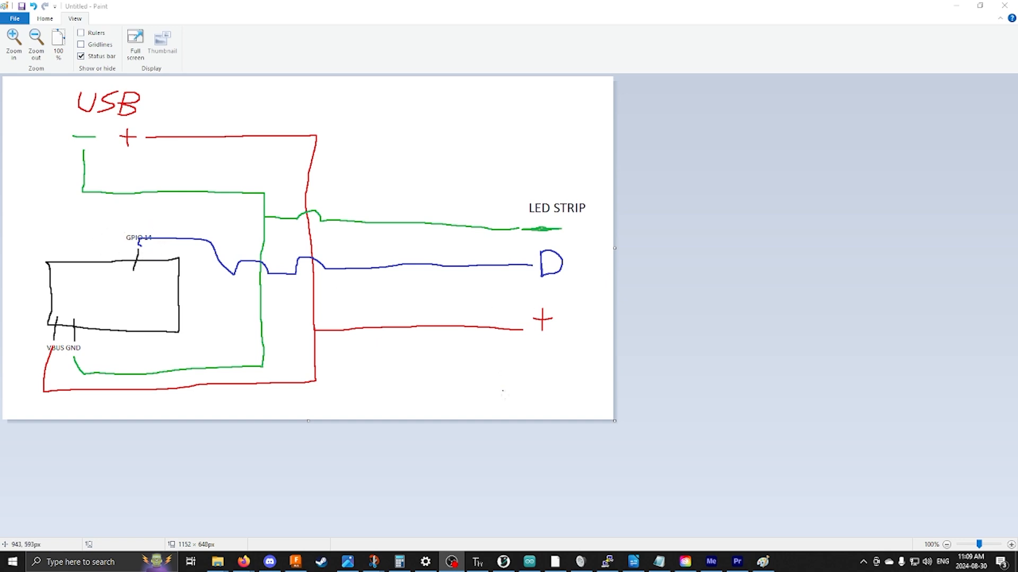